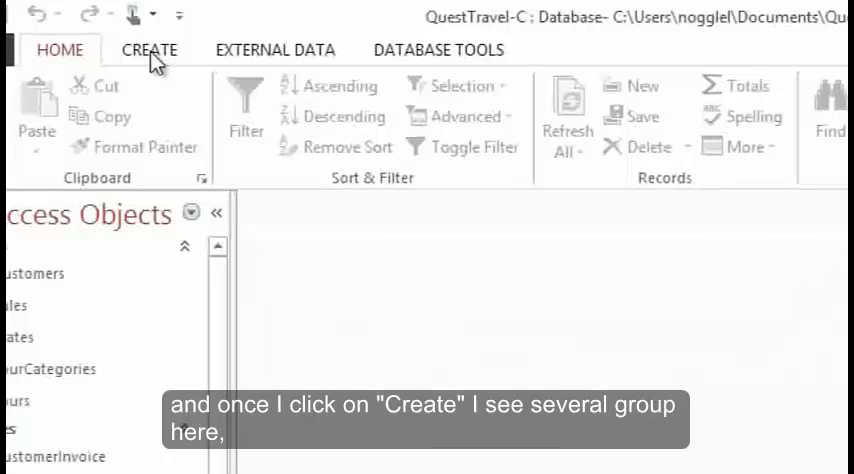
Launch the Form Wizard from the Create tab's Forms group.
left_click(149, 49)
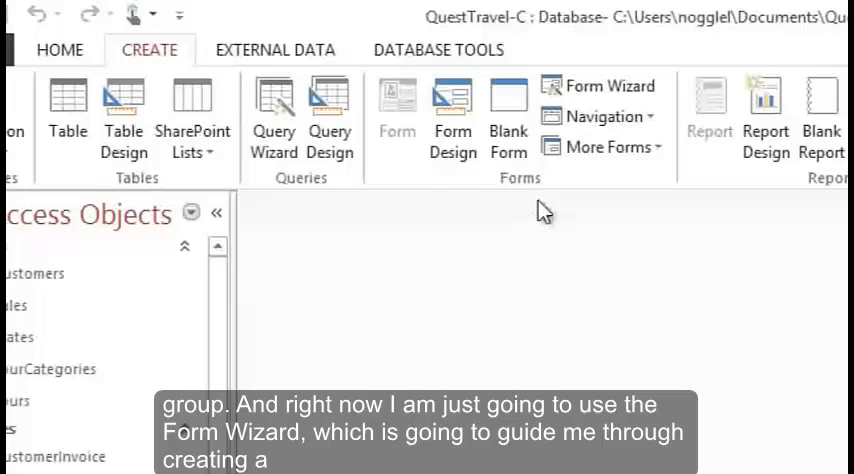
mouse_move(605, 86)
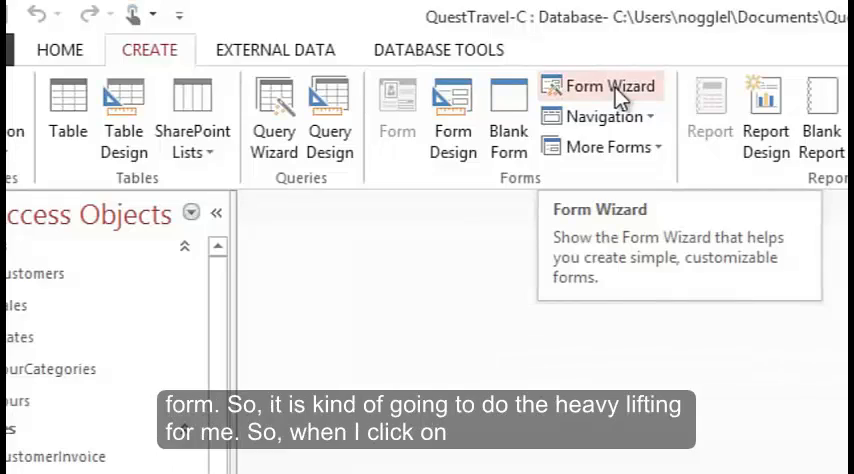
left_click(598, 86)
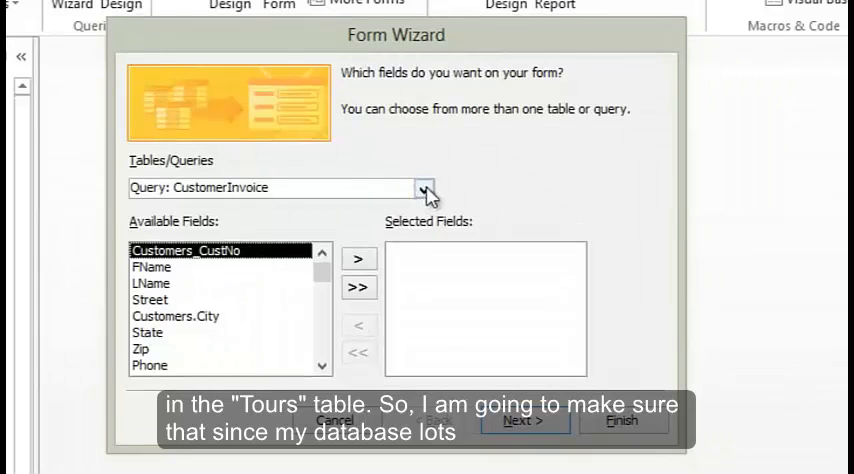
Pick Table: Tours as the source and move all eight fields to Selected Fields.
left_click(423, 188)
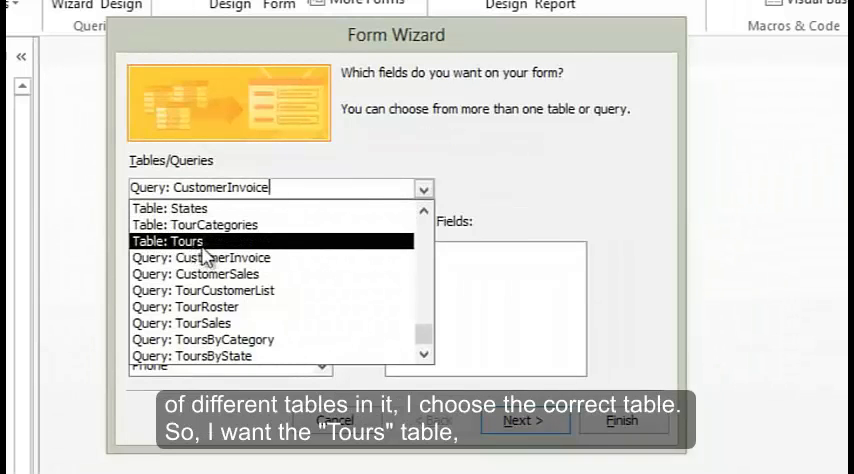
left_click(170, 241)
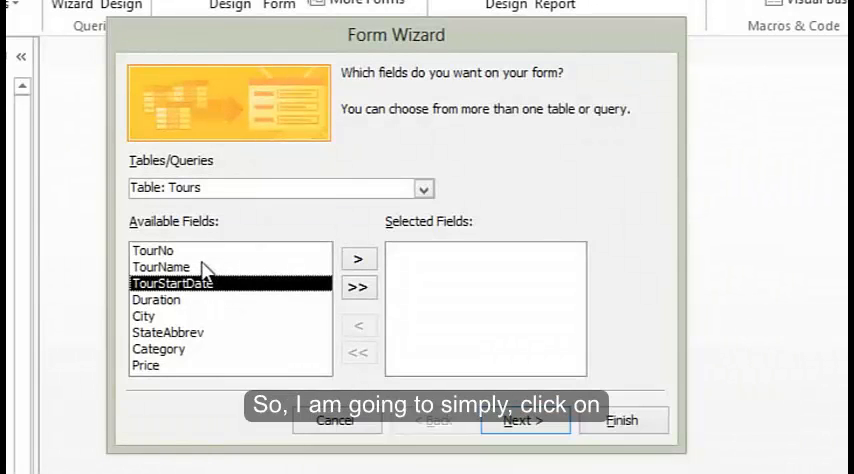
left_click(153, 250)
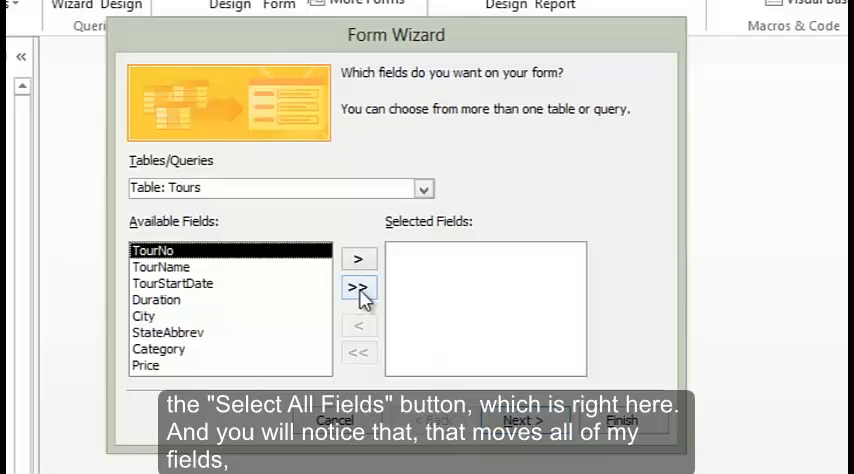
left_click(359, 288)
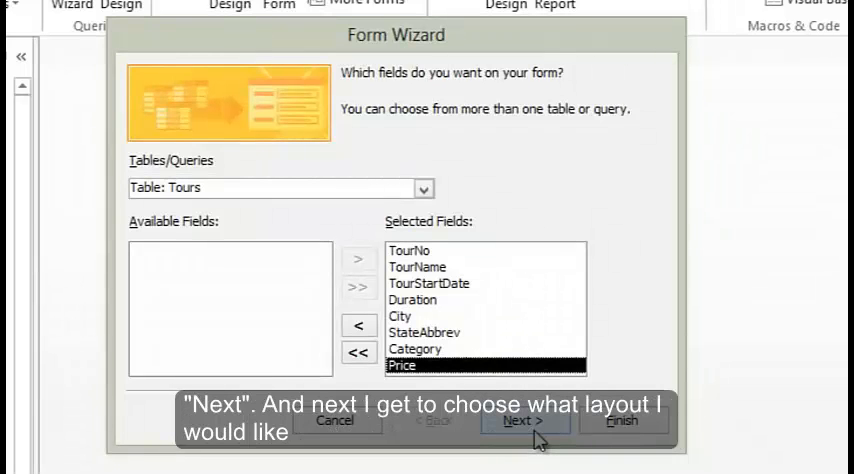
Preview the Tabular, Justified and Datasheet layouts, then continue with Columnar.
left_click(524, 420)
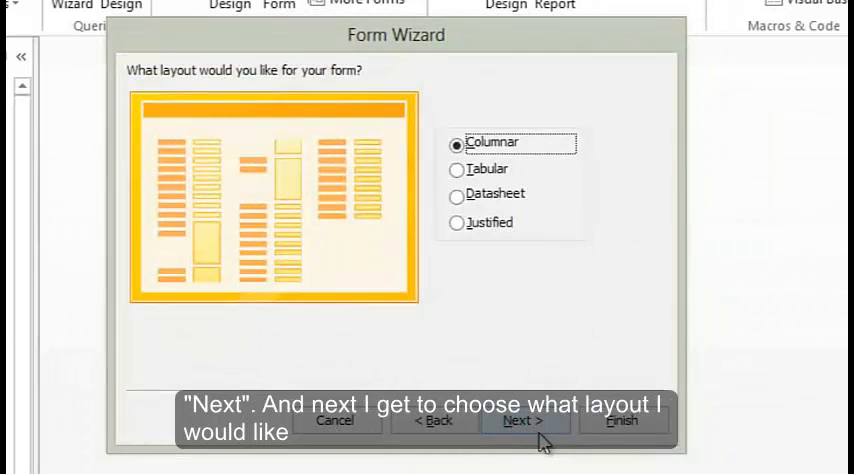
mouse_move(513, 366)
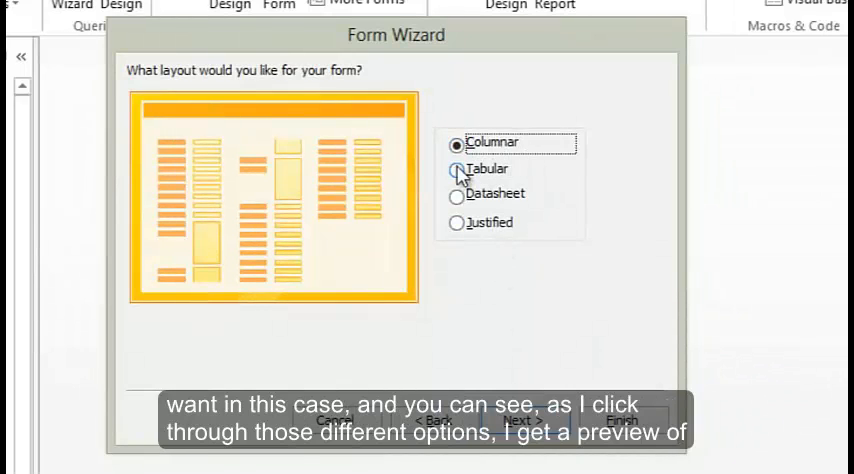
left_click(456, 169)
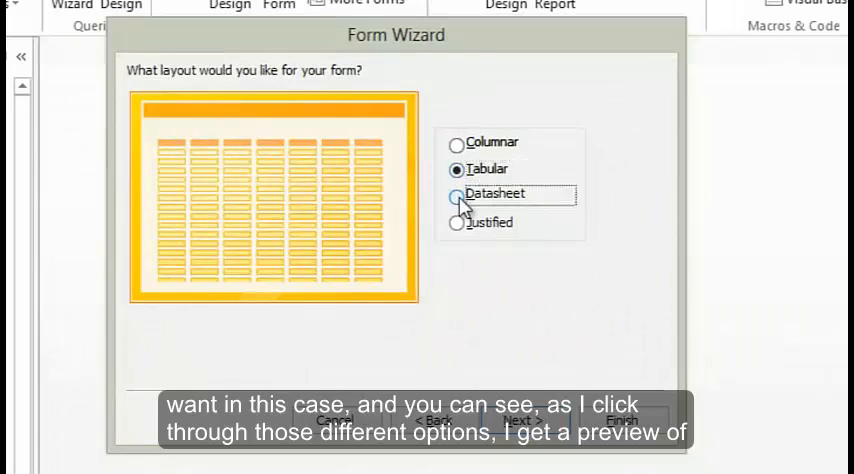
left_click(457, 222)
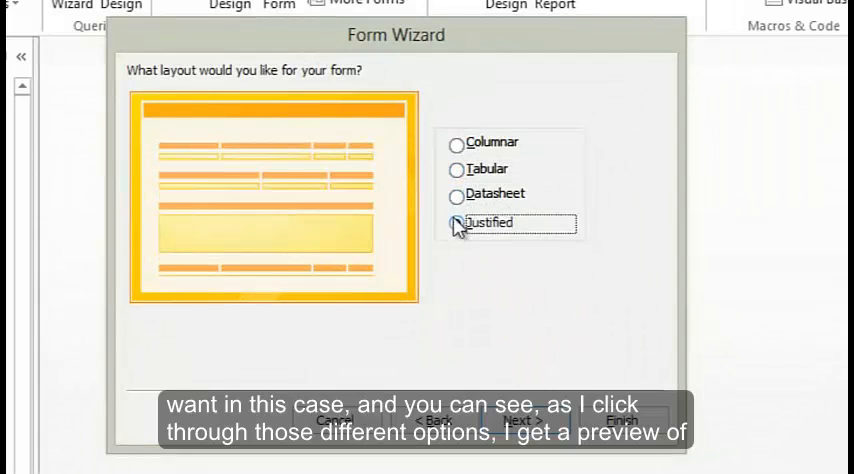
left_click(457, 193)
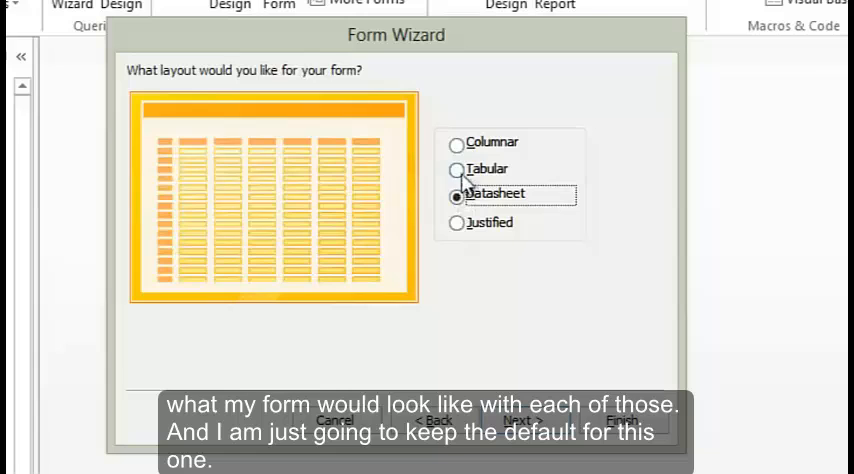
left_click(457, 168)
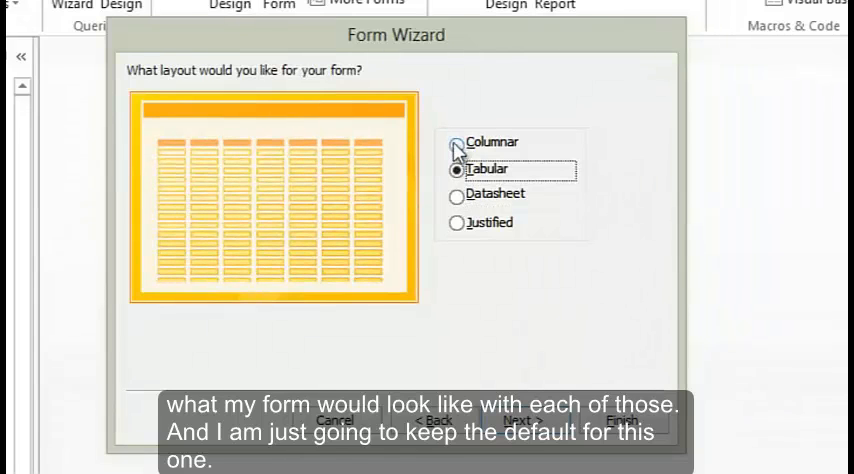
left_click(457, 141)
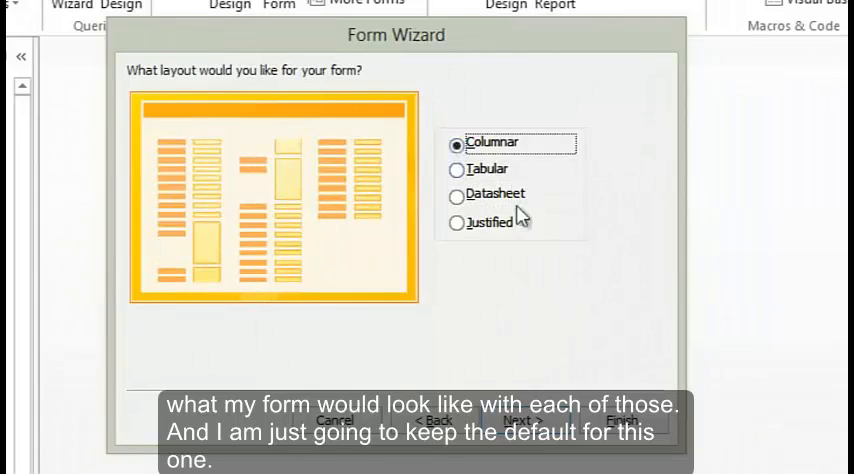
left_click(518, 420)
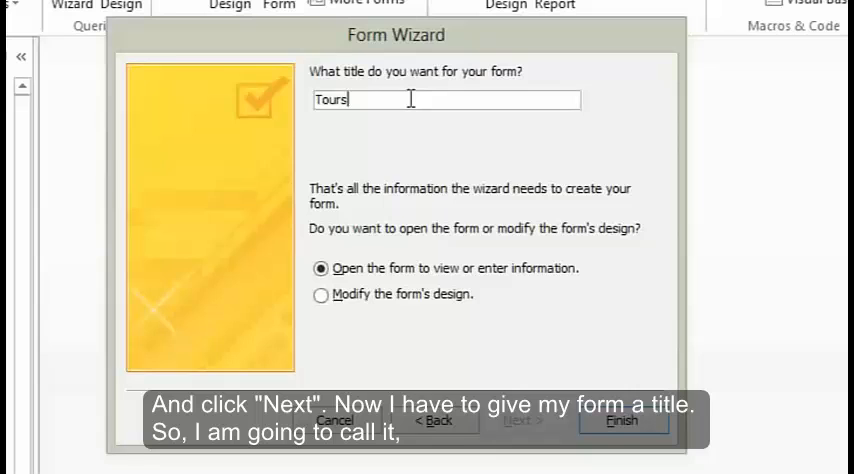
Enter 'Tours Entry Form' as the title, keeping the open-to-enter-information option.
type("\" \"")
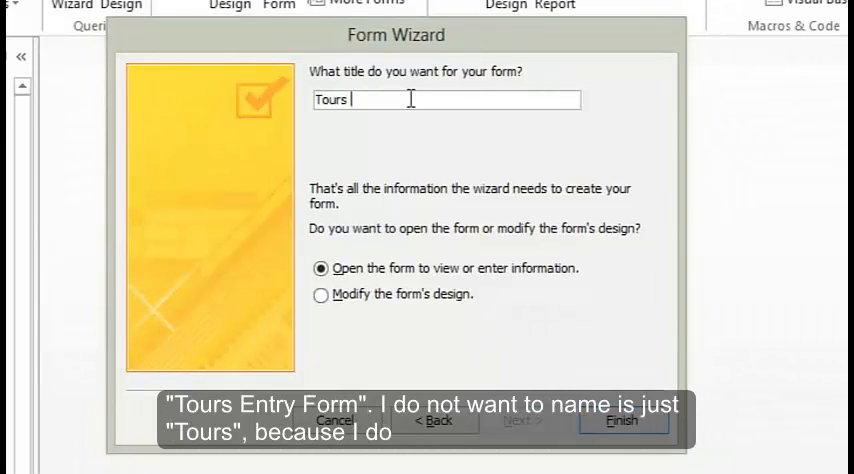
type("Entry")
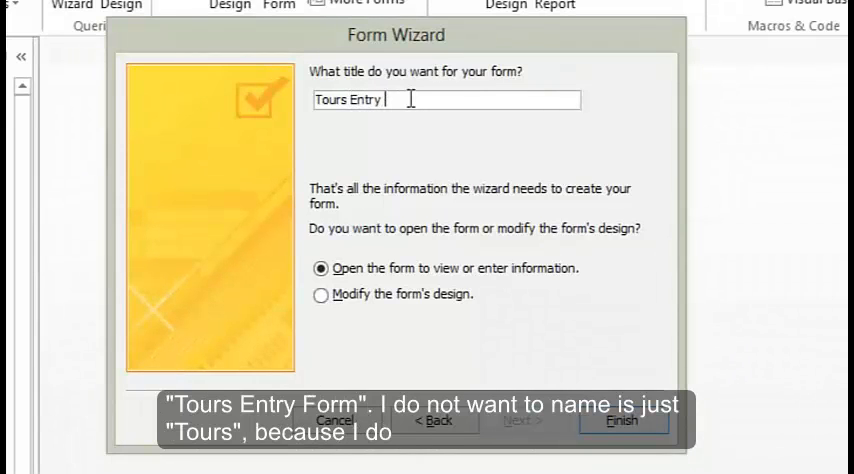
type("Form")
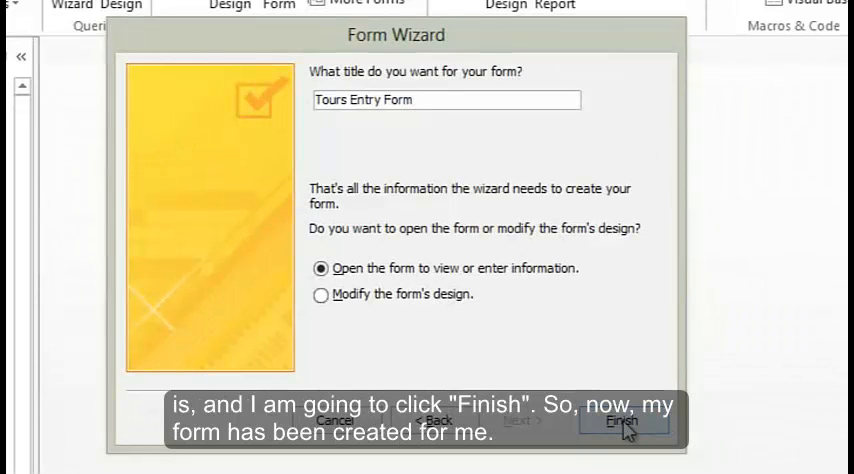
Finish the wizard, select 'Shelling' in Breeze Bay Shelling, and open the View list.
left_click(622, 419)
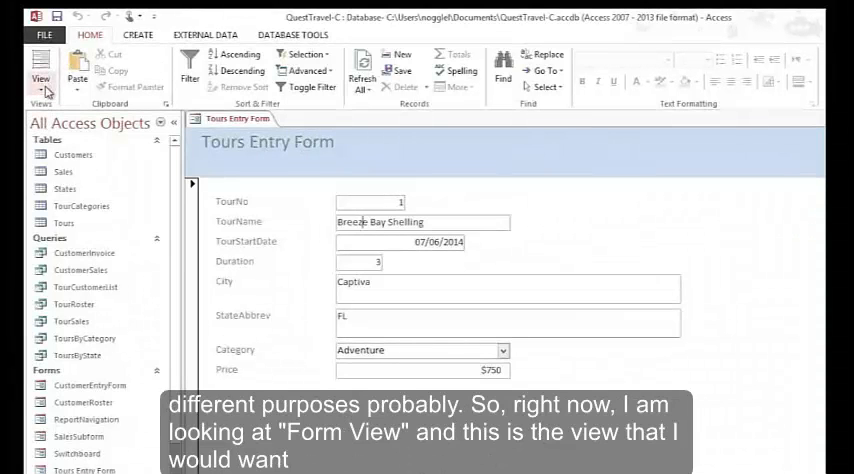
left_click(41, 83)
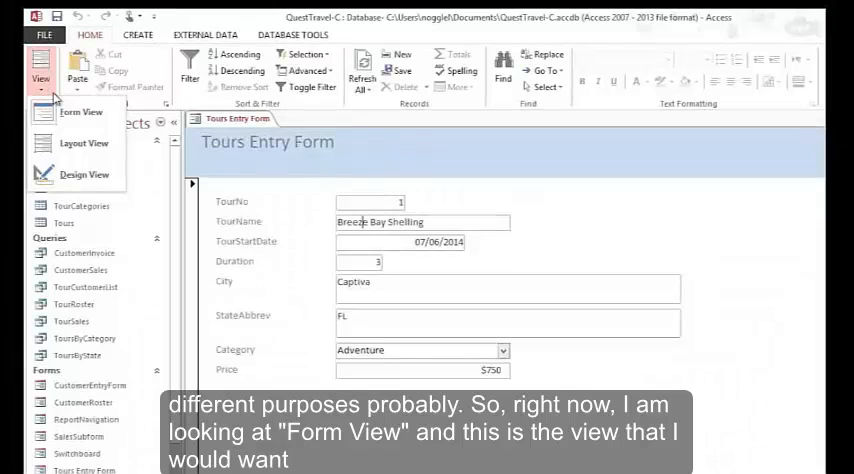
mouse_move(80, 112)
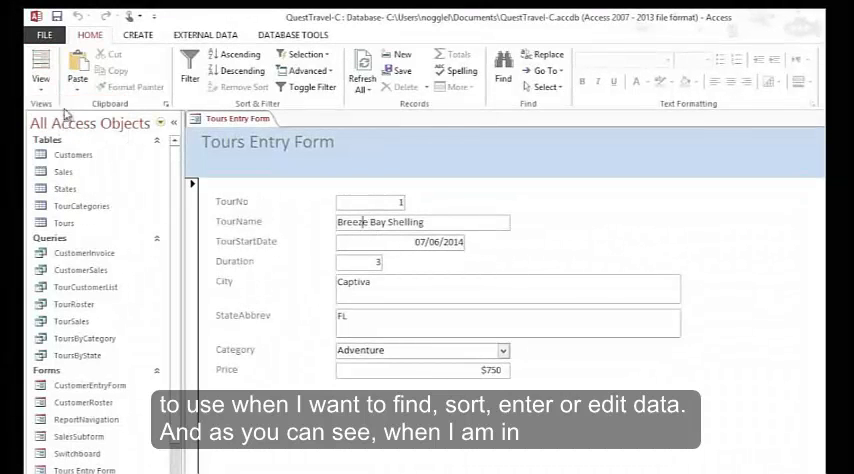
left_click(40, 78)
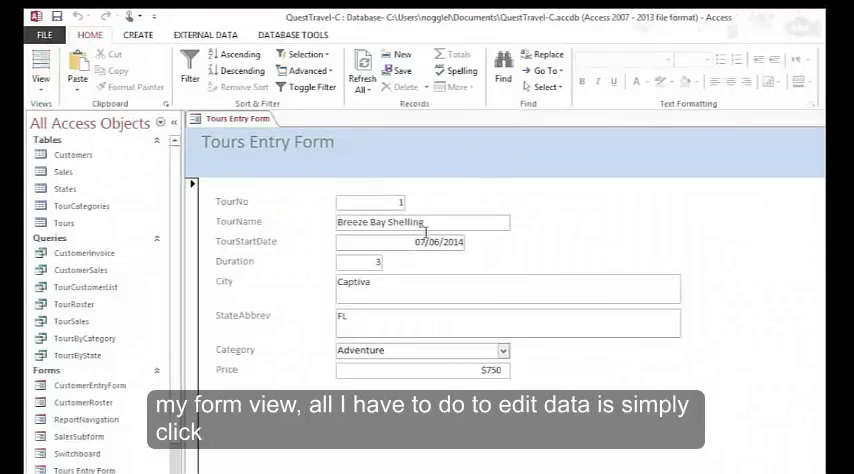
double_click(405, 222)
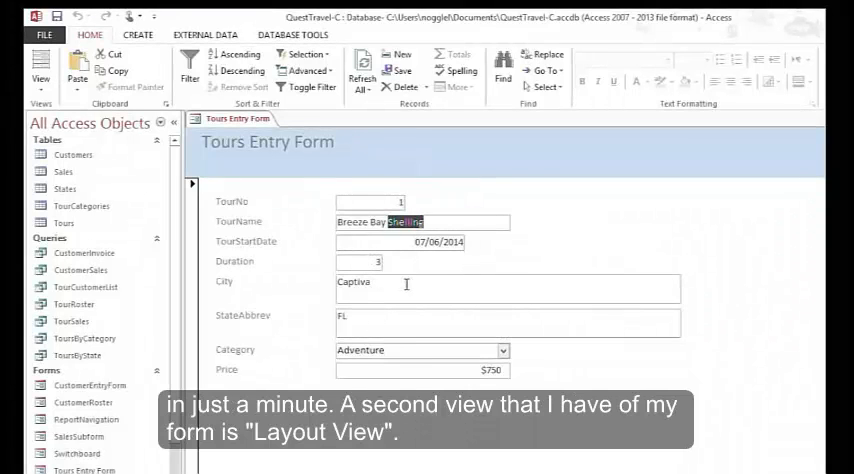
left_click(40, 78)
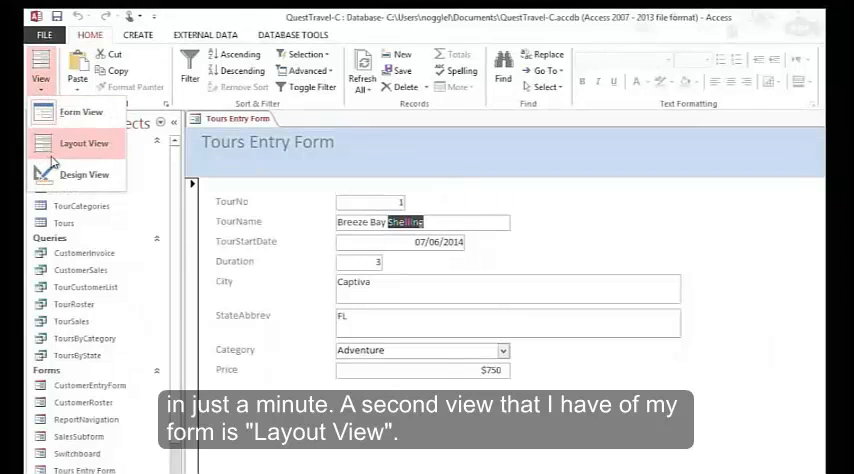
Switch the Tours Entry Form to Layout View.
left_click(83, 143)
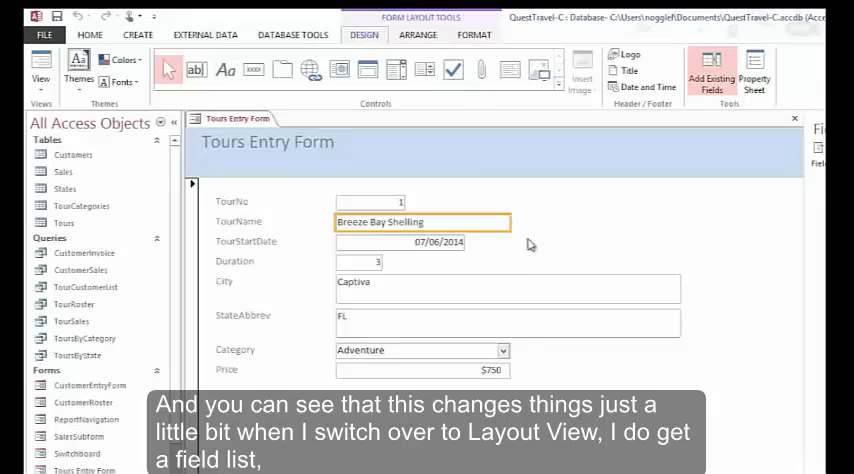
left_click(40, 68)
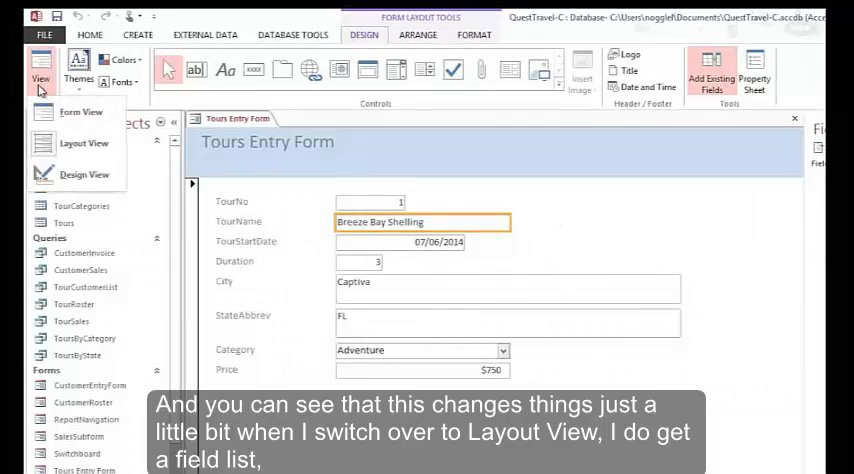
left_click(40, 78)
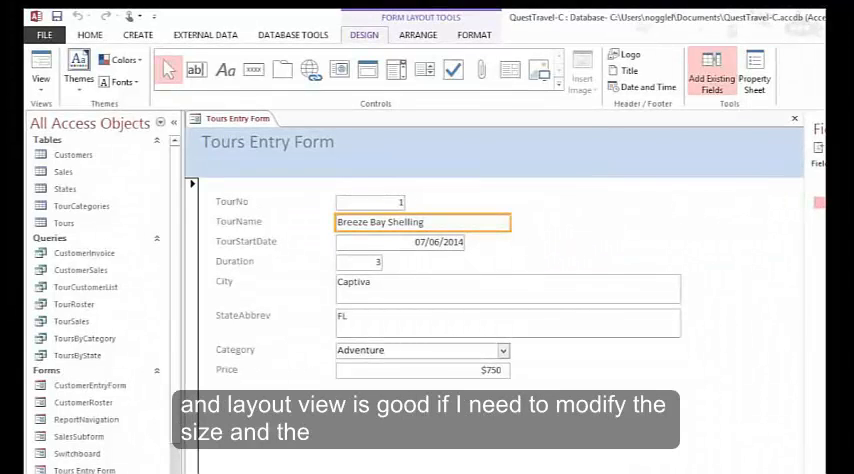
Select the TourName text box, drag it to a new spot, then back.
left_click(370, 202)
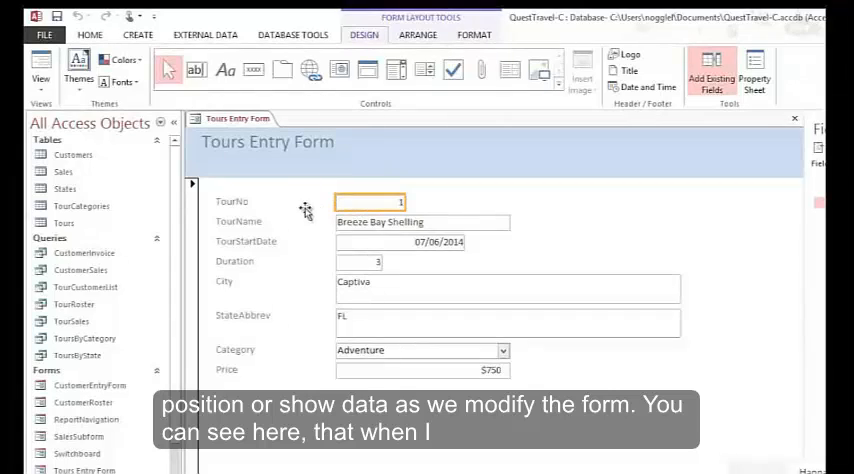
left_click(420, 221)
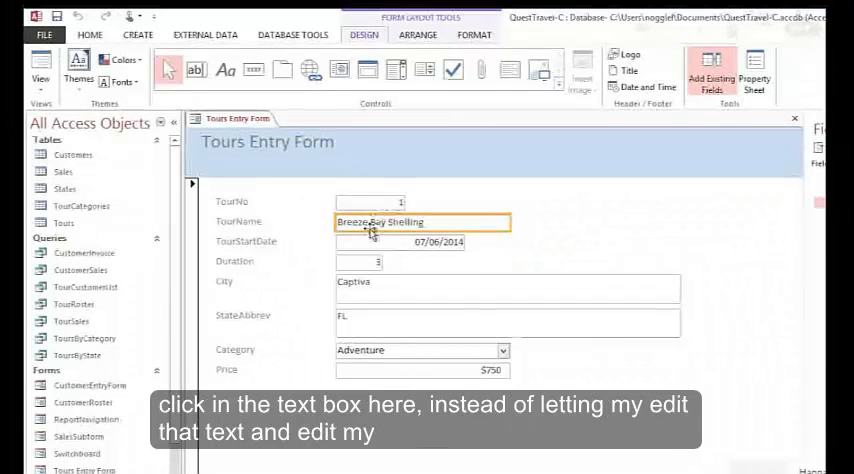
left_click(400, 222)
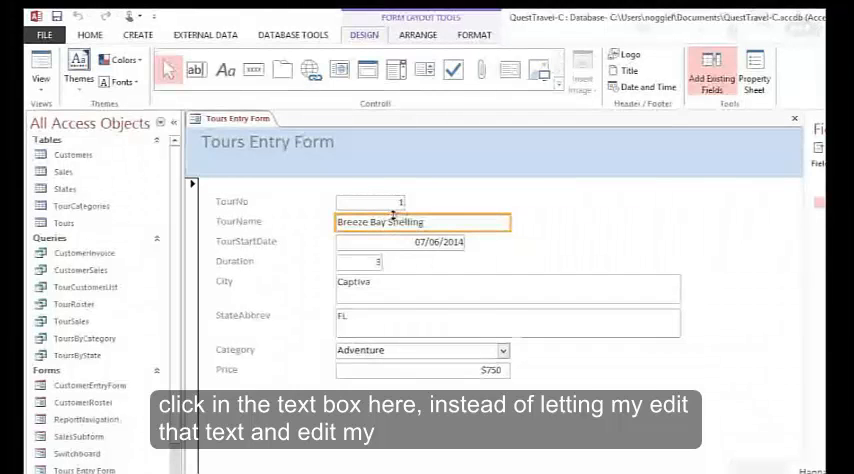
left_click(420, 221)
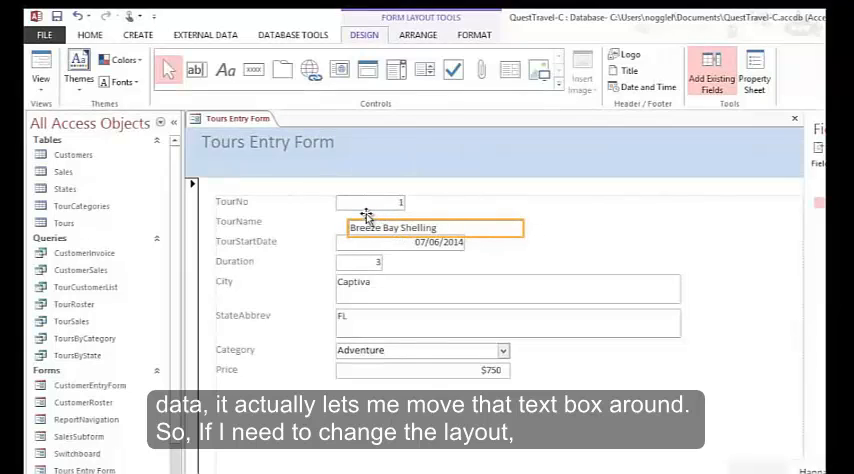
left_click_drag(435, 228, 407, 214)
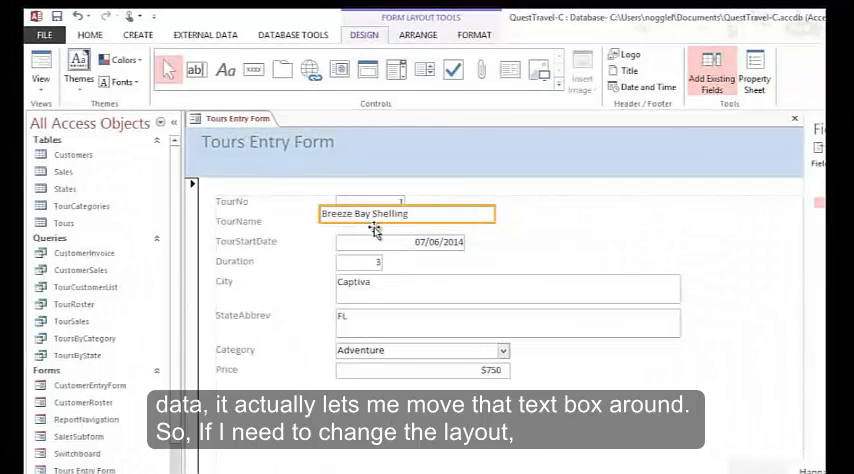
left_click_drag(407, 213, 416, 233)
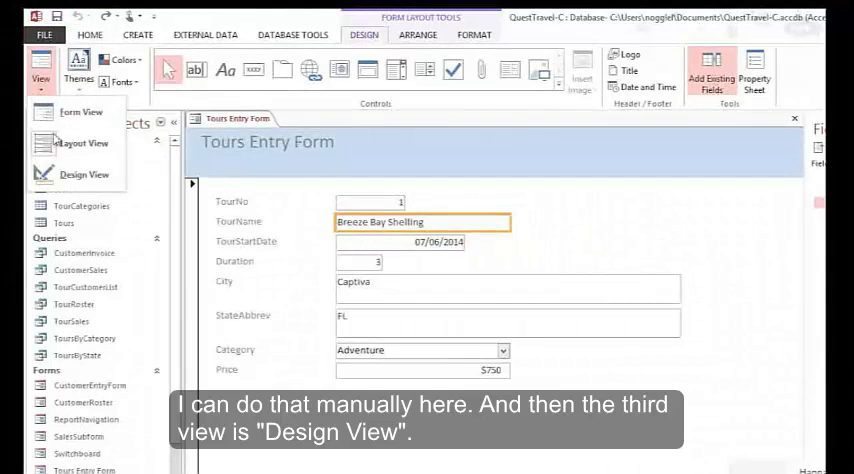
Switch to Design View and show the Form Design Tools Design tab.
left_click(84, 174)
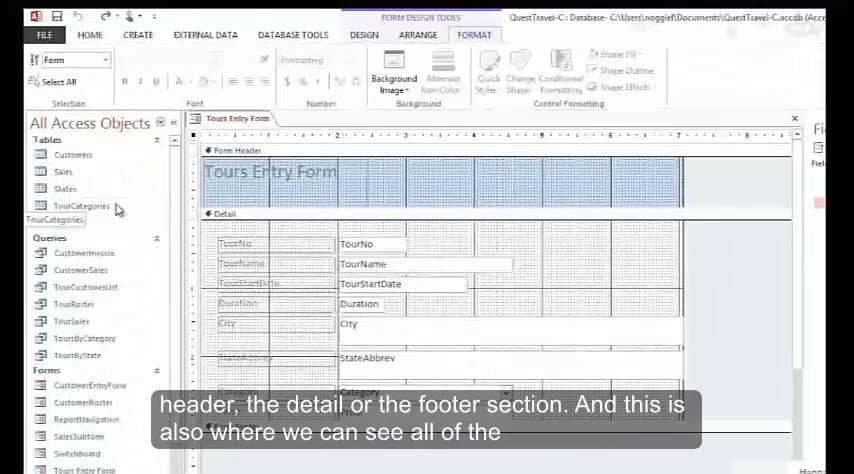
mouse_move(110, 200)
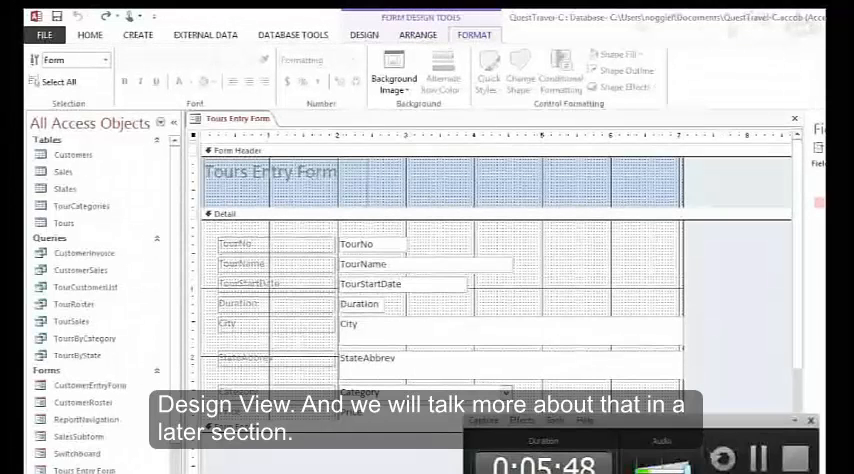
left_click(363, 35)
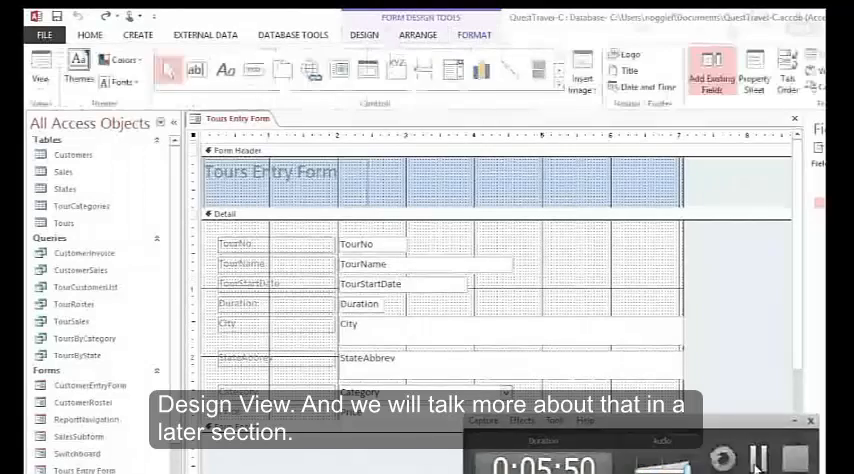
left_click(364, 34)
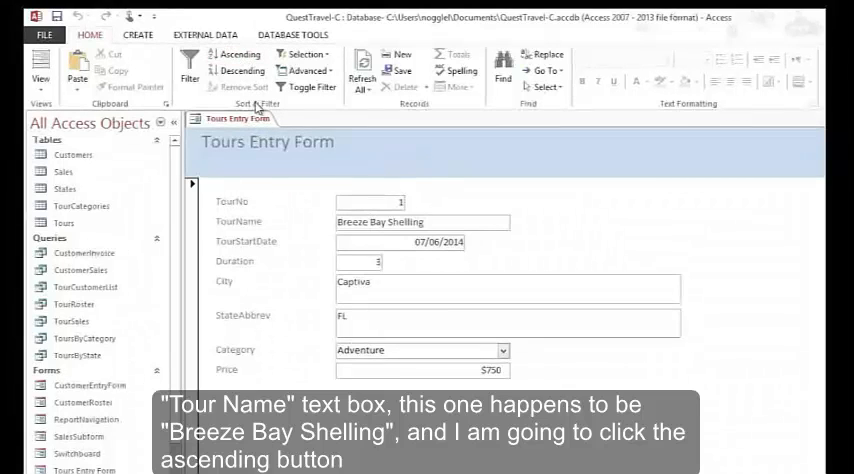
Sort ascending by TourName and rename tour 45 to Black Sheep Hiking Trail.
left_click(236, 54)
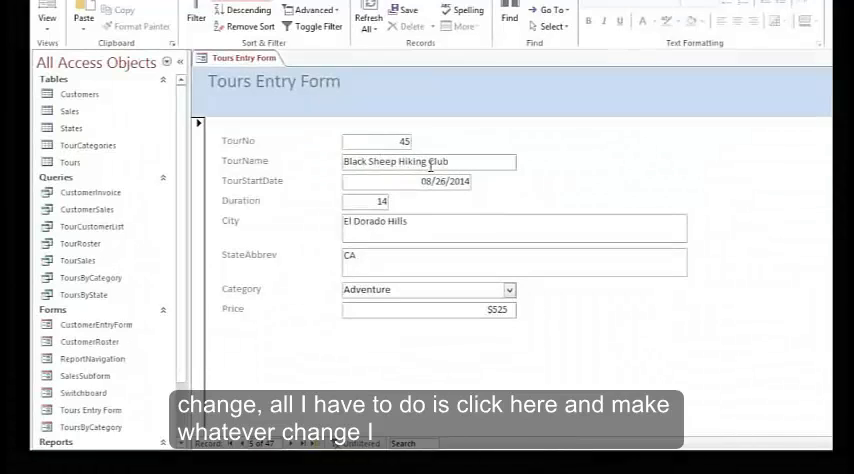
left_click(432, 161)
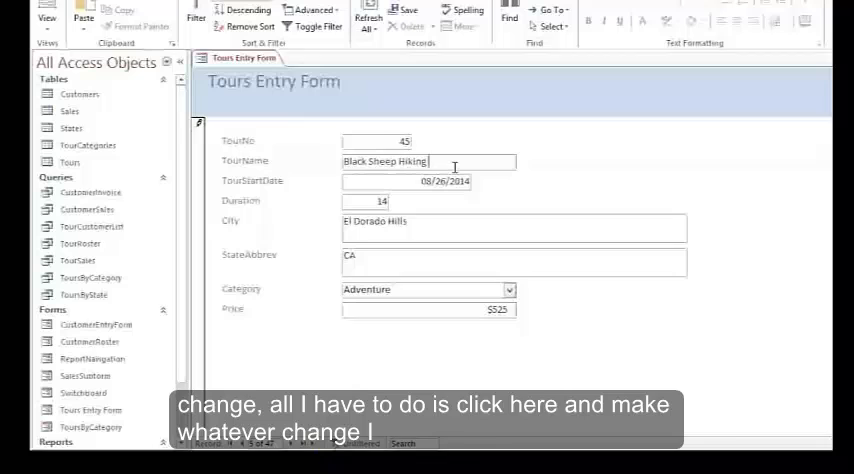
type("Trail")
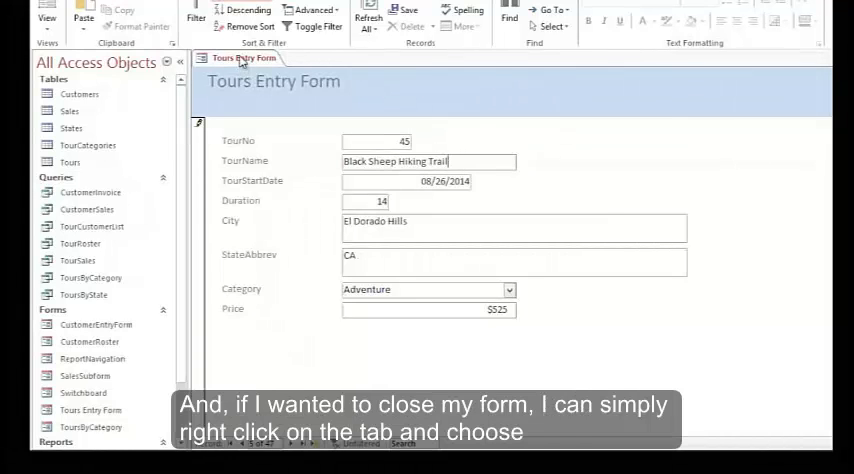
Close the Tours Entry Form from its tab menu, answering Yes to save changes.
right_click(245, 58)
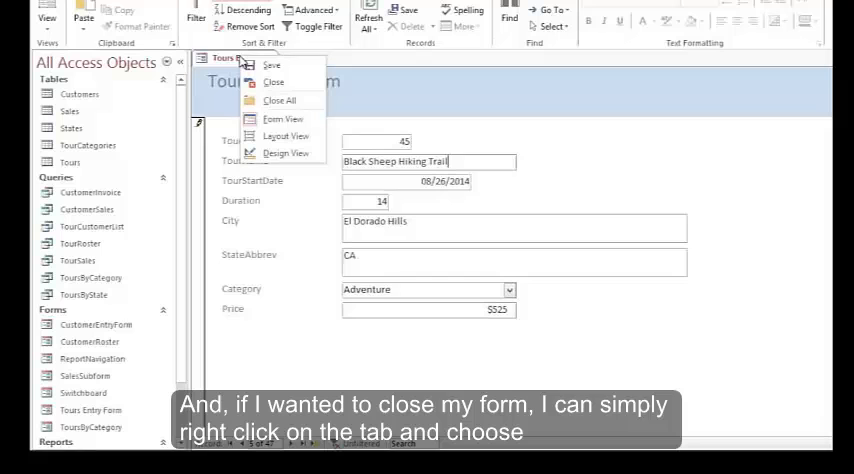
left_click(273, 82)
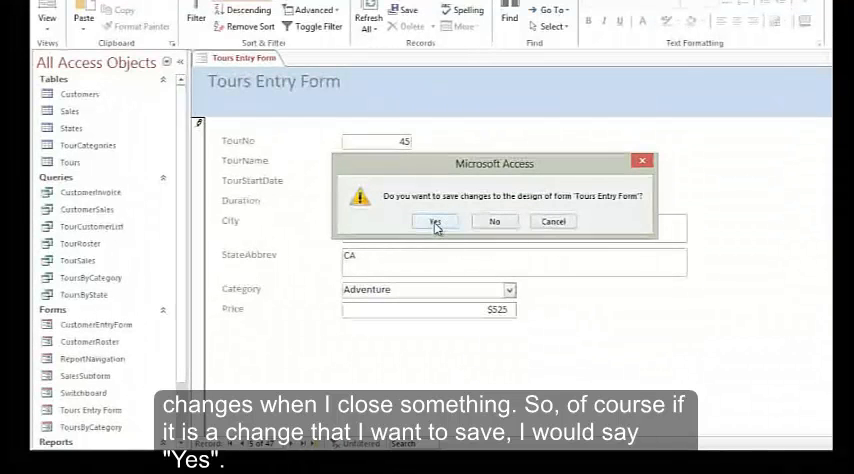
left_click(434, 221)
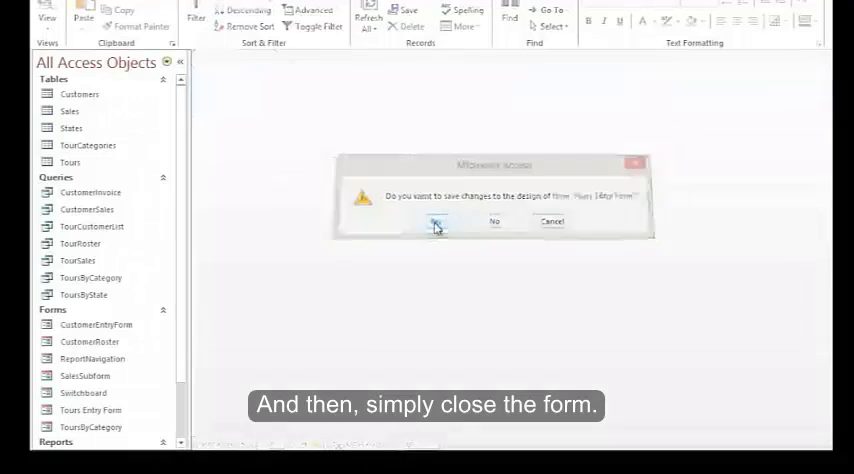